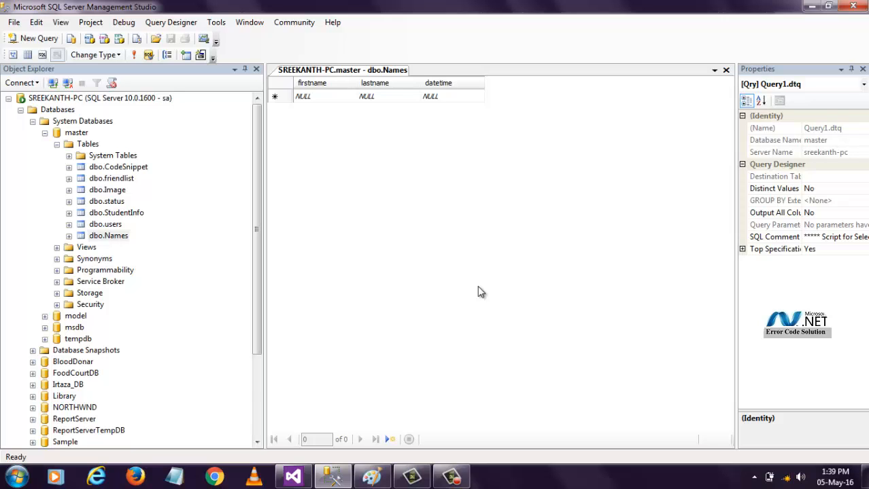
mouse_move(483, 291)
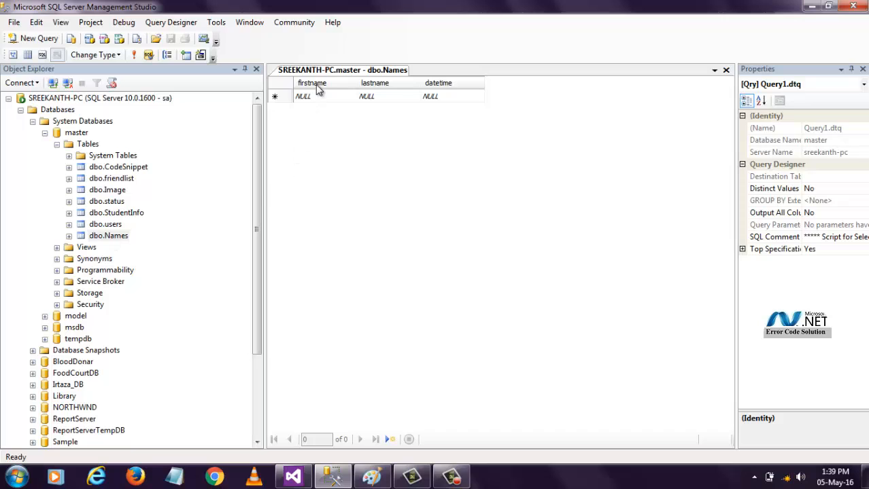
mouse_move(464, 207)
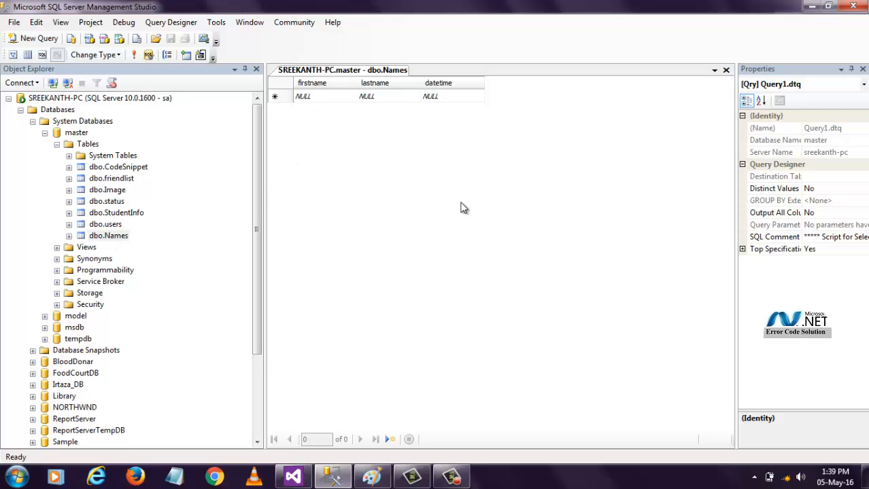
mouse_move(296, 473)
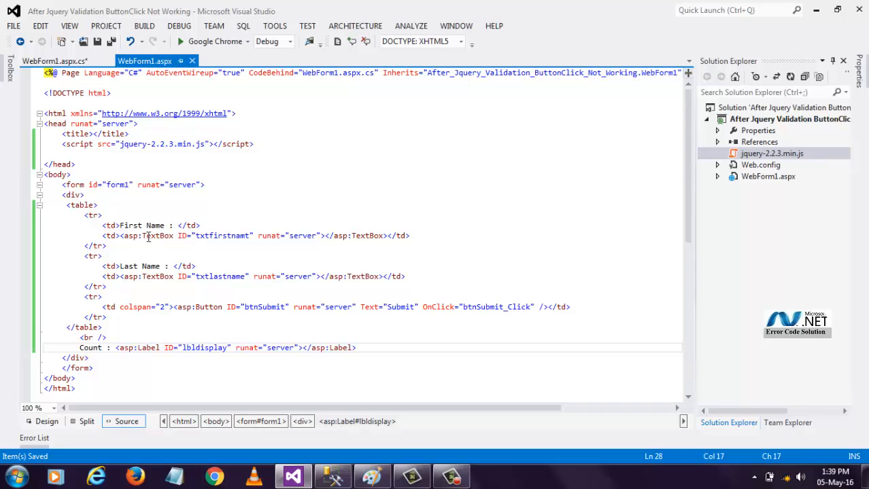
mouse_move(170, 314)
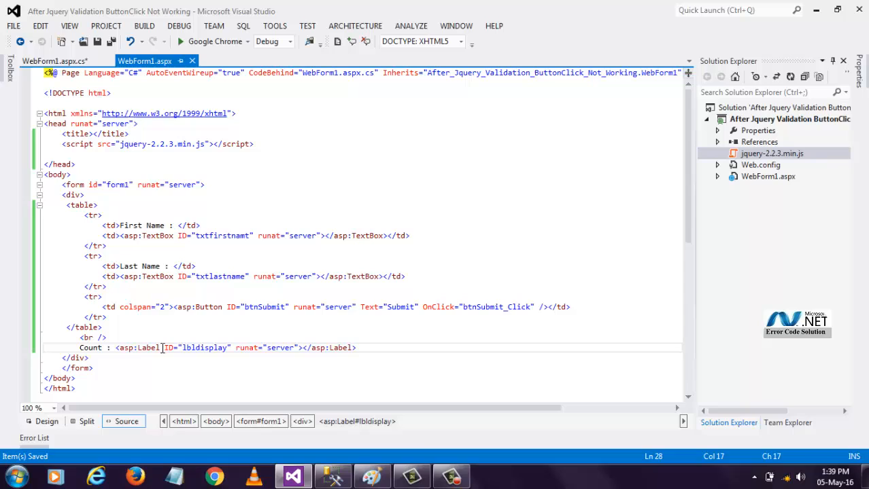
- Delete the 'Count :' caption before the display label in WebForm1.aspx
double_click(90, 347)
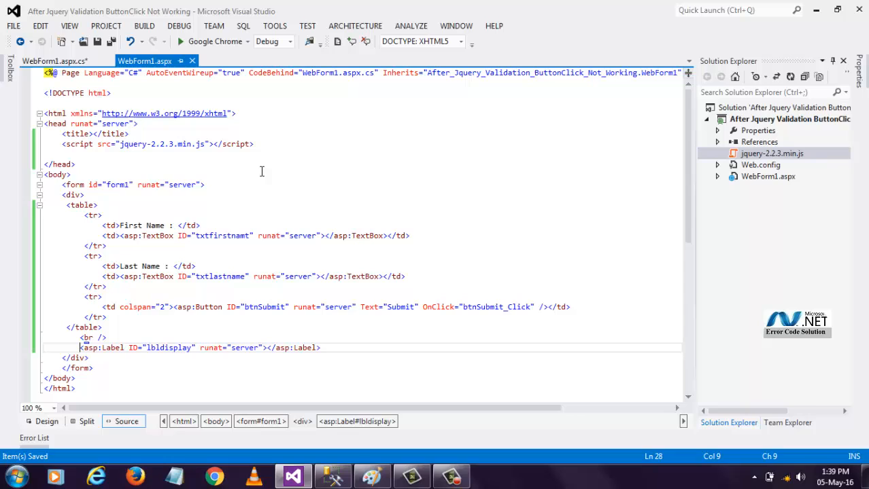
mouse_move(278, 170)
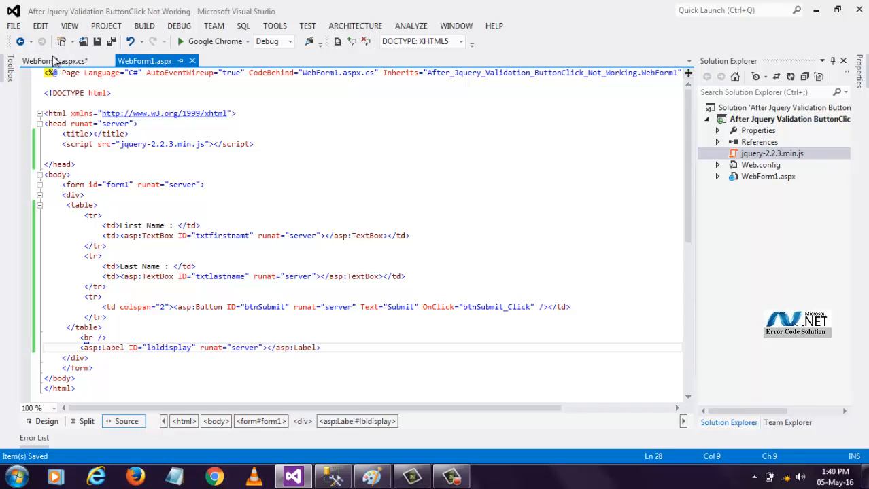
left_click(54, 61)
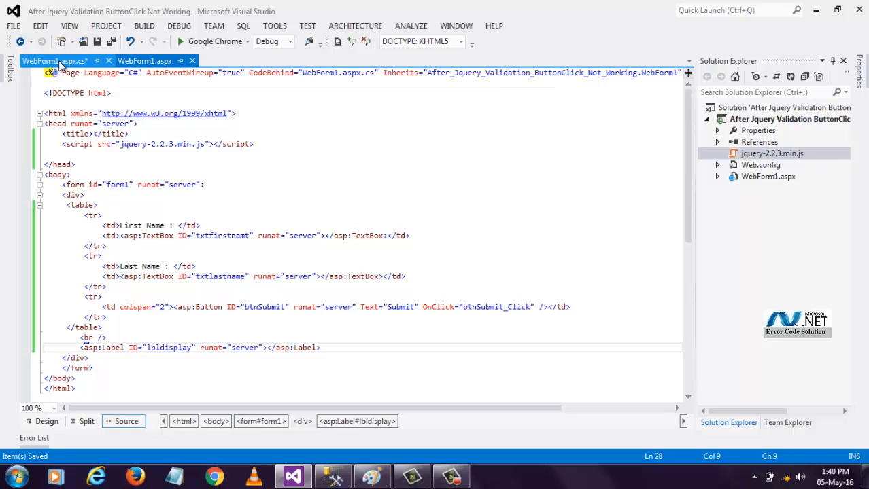
- Bring up the WebForm1.aspx.cs code-behind containing the btnSubmit_Click handler
left_click(54, 61)
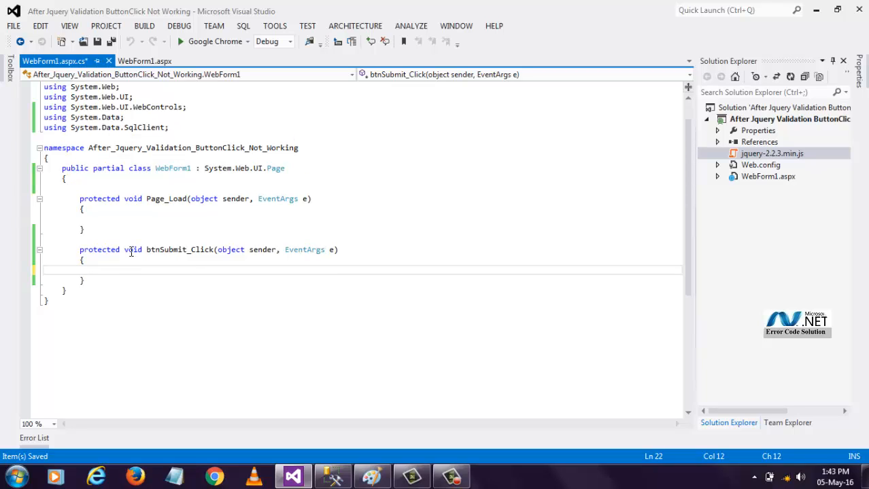
mouse_move(132, 250)
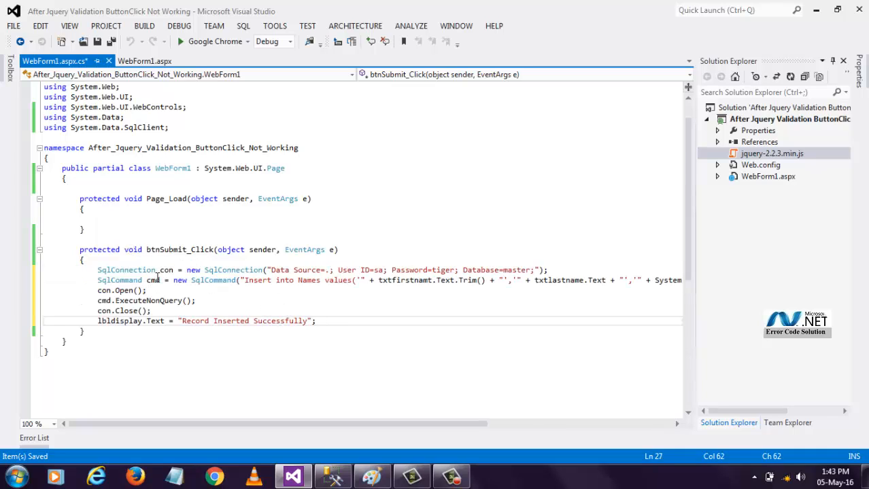
mouse_move(237, 297)
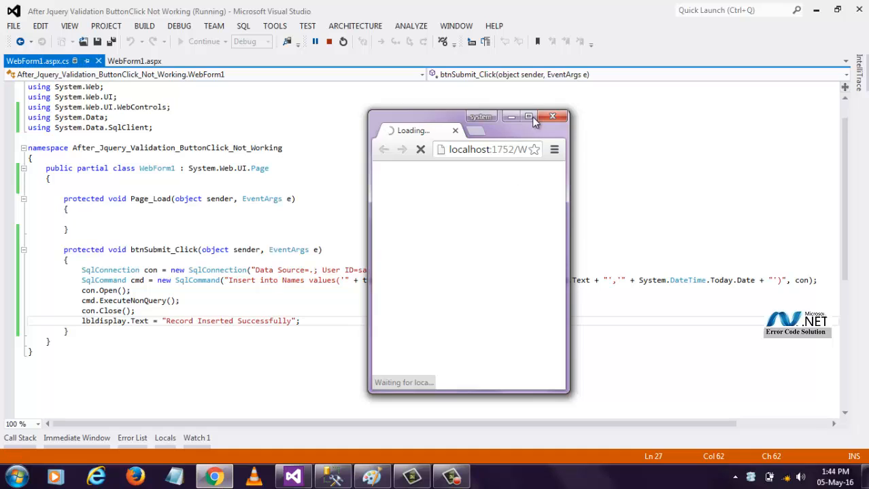
- Maximize Chrome, enter First Name 'John' and Last Name 'Sam', and submit the form
left_click(529, 116)
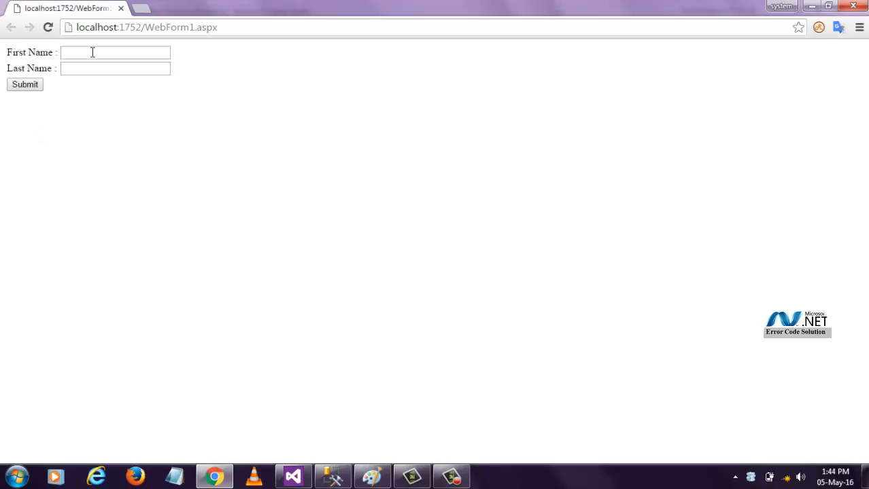
type("Joh")
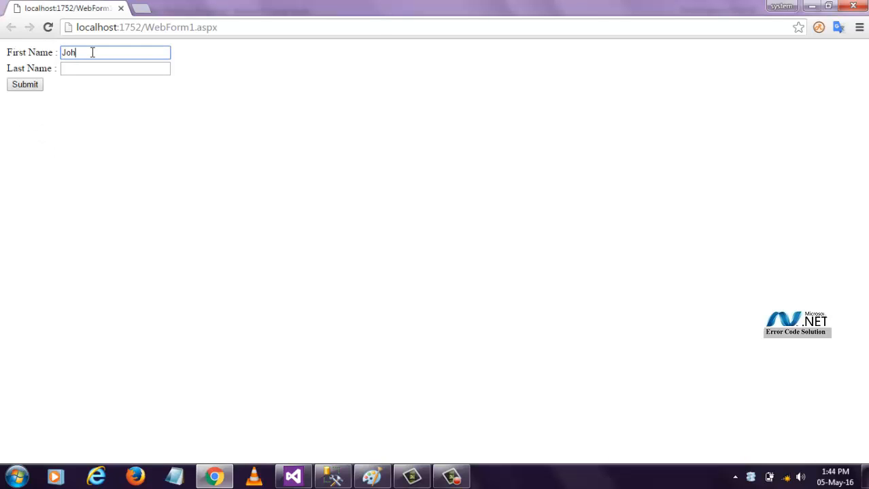
type("n")
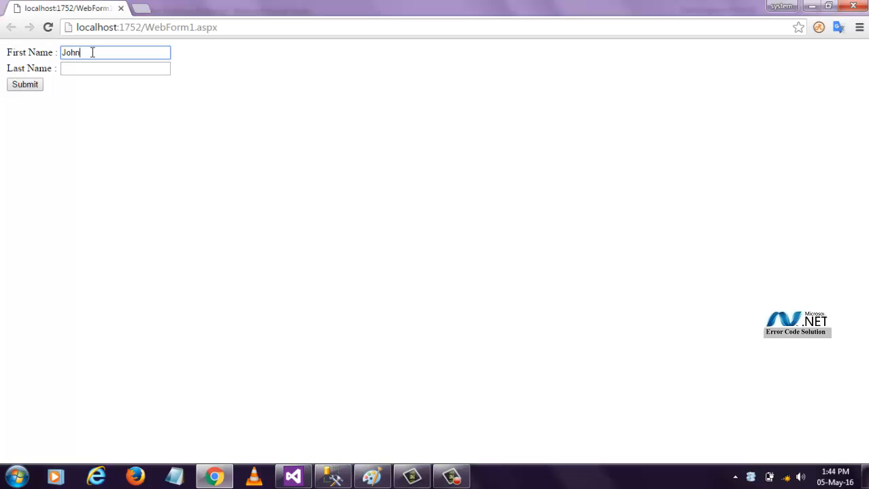
type("Sa")
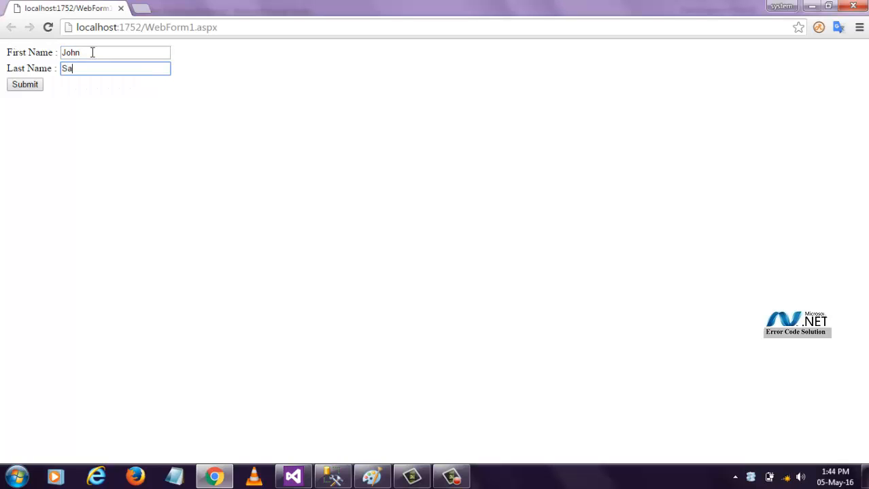
type("m")
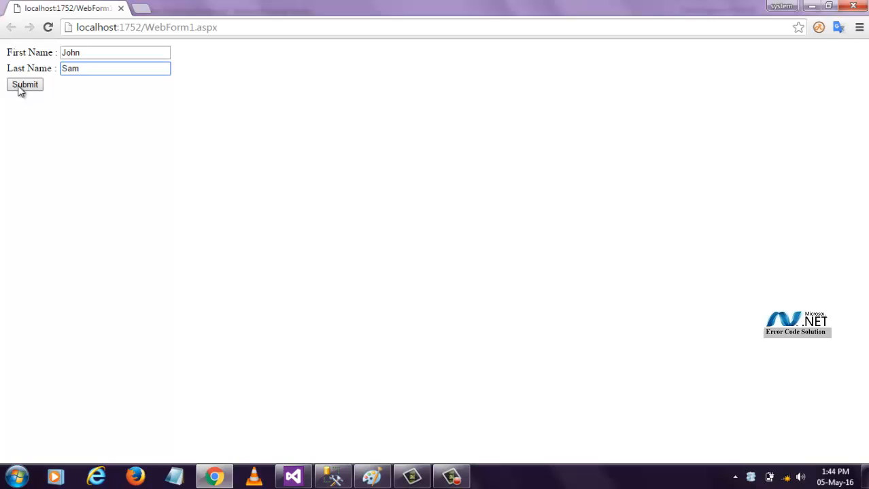
left_click(25, 84)
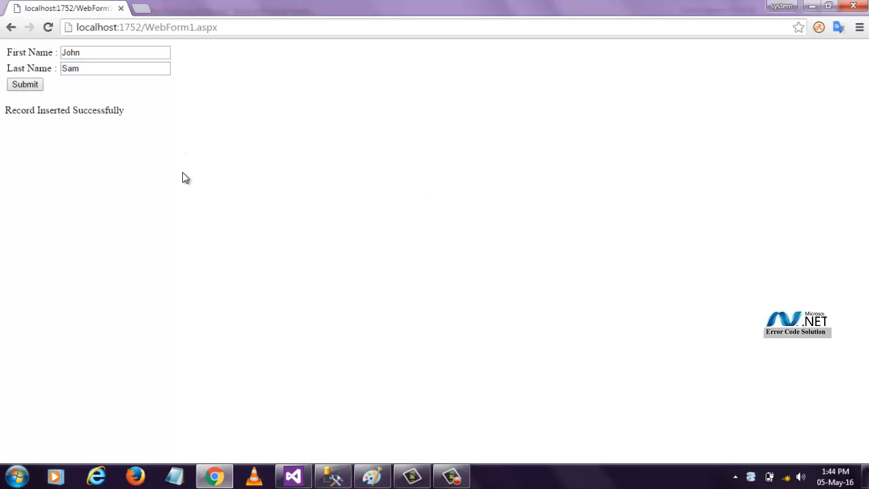
left_click(333, 476)
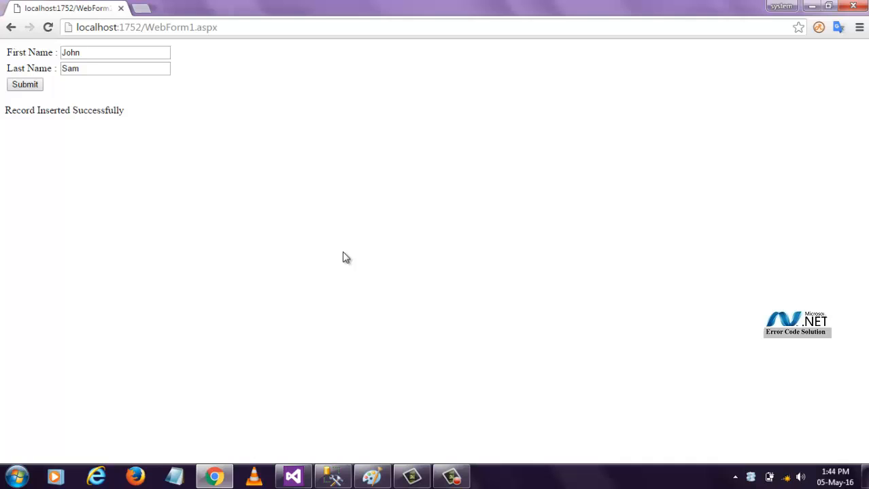
mouse_move(94, 65)
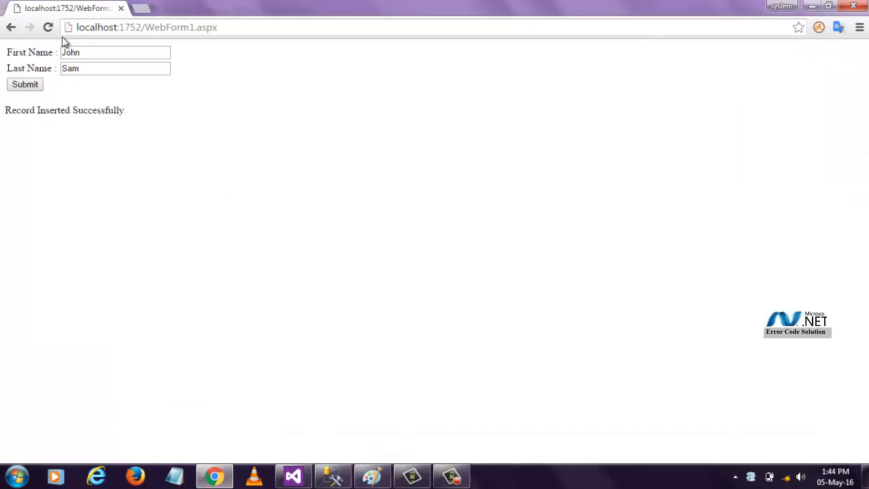
- Reload and resend the form, then re-query dbo.Names showing three John Sam rows
left_click(48, 28)
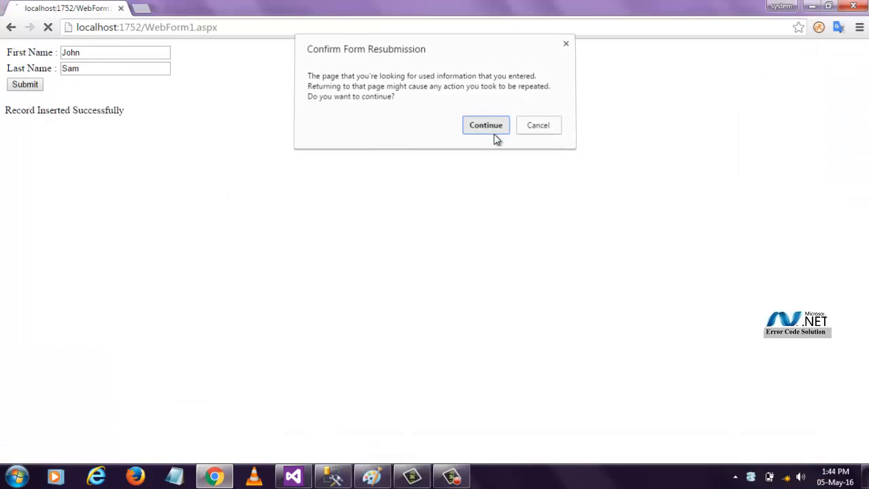
left_click(485, 125)
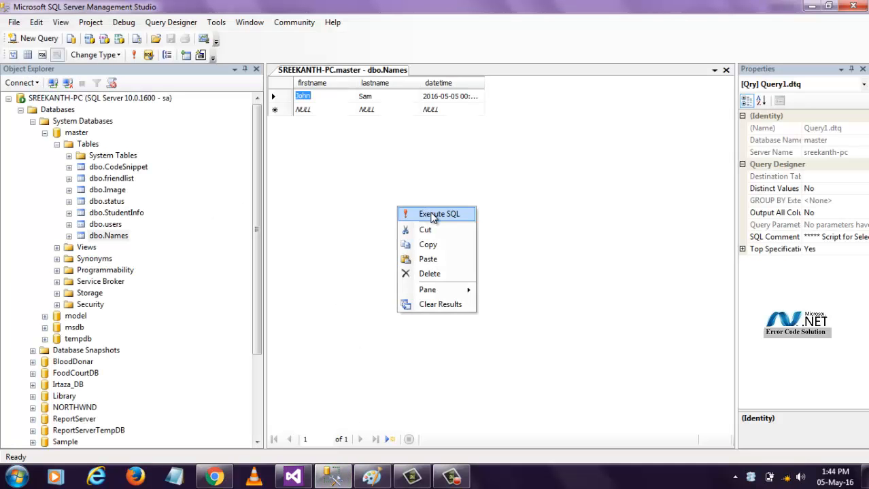
left_click(439, 213)
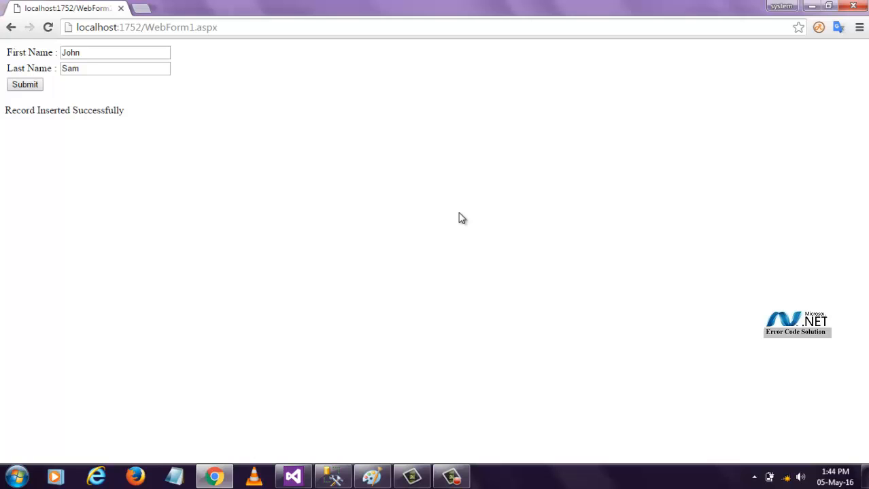
mouse_move(462, 230)
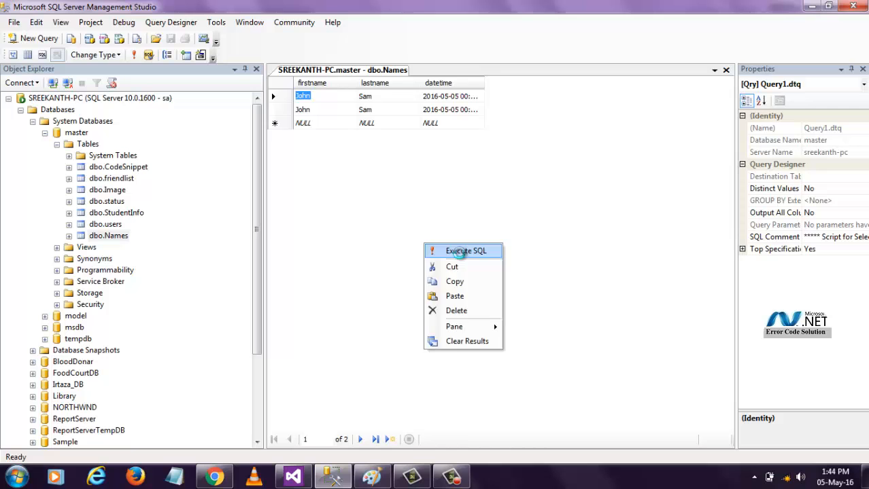
left_click(465, 250)
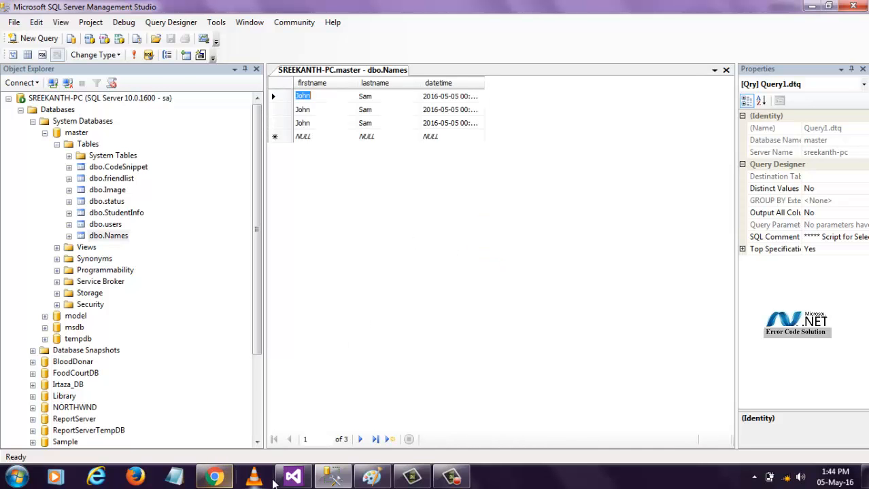
- Resend the form once more and switch to the Visual Studio code-behind
left_click(293, 476)
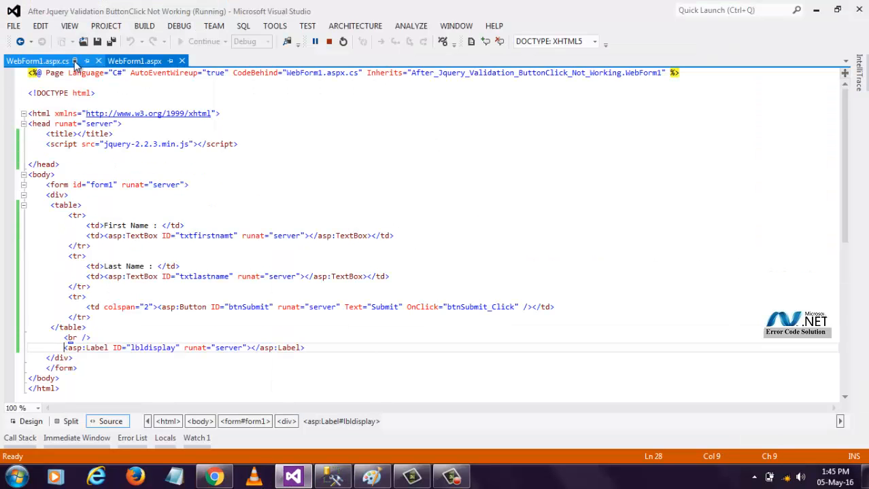
left_click(37, 61)
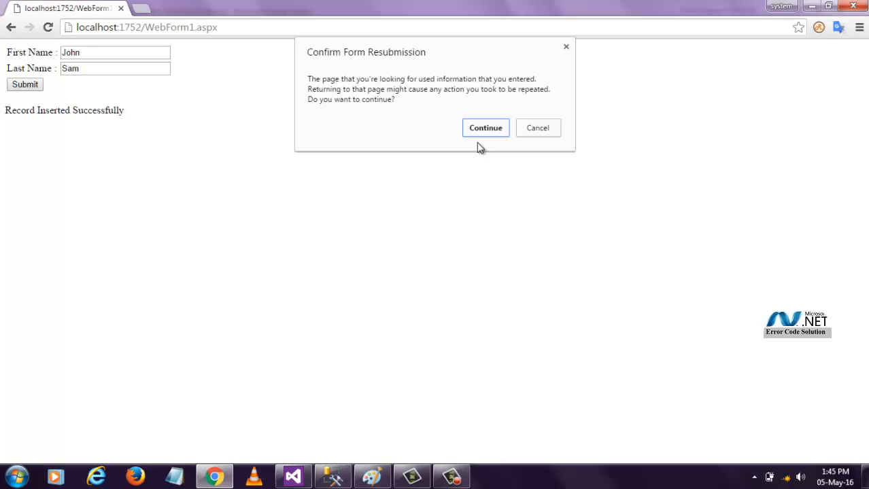
left_click(485, 127)
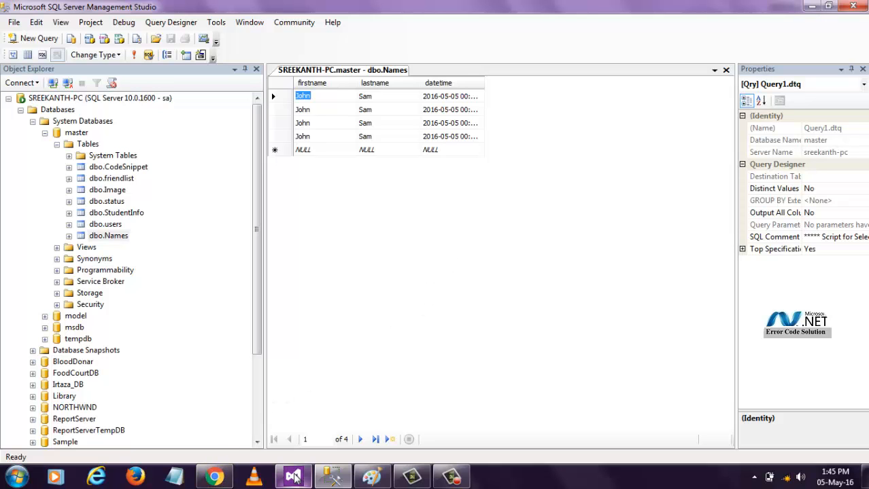
left_click(293, 475)
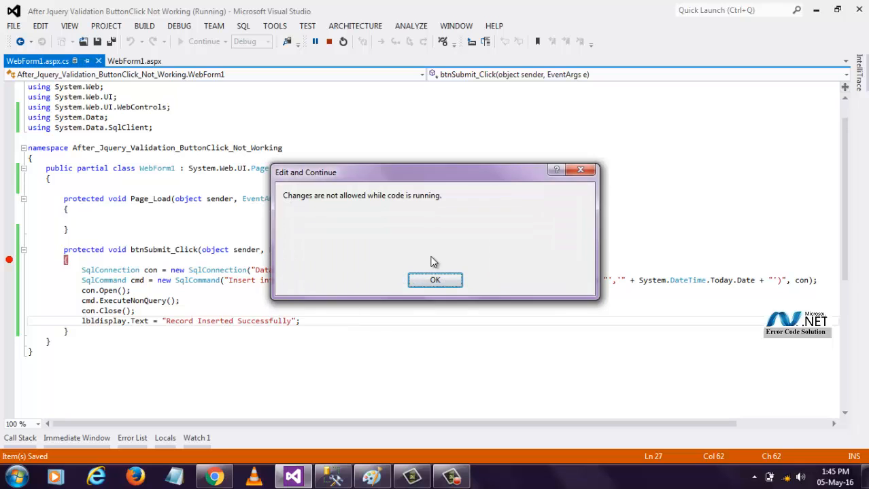
- Dismiss the warning, append Response.Redirect(Request.Url.AbsoluteUri); to btnSubmit_Click, save, and run
left_click(434, 280)
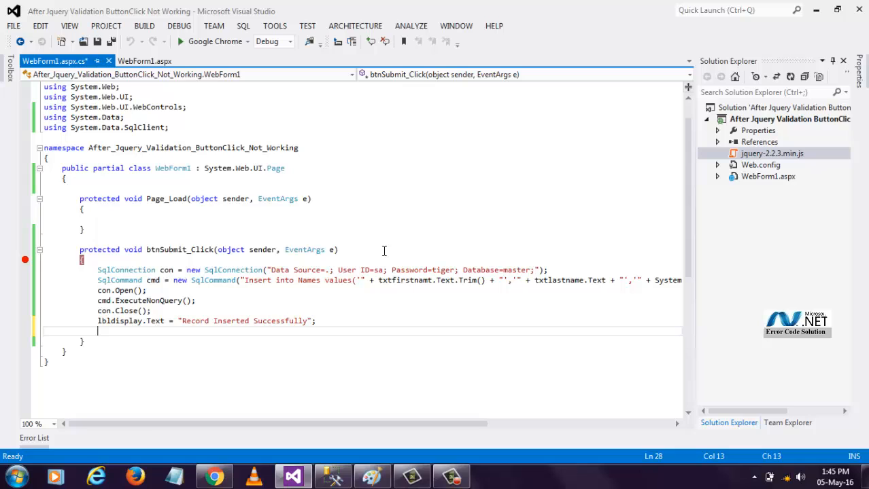
type("Response.r")
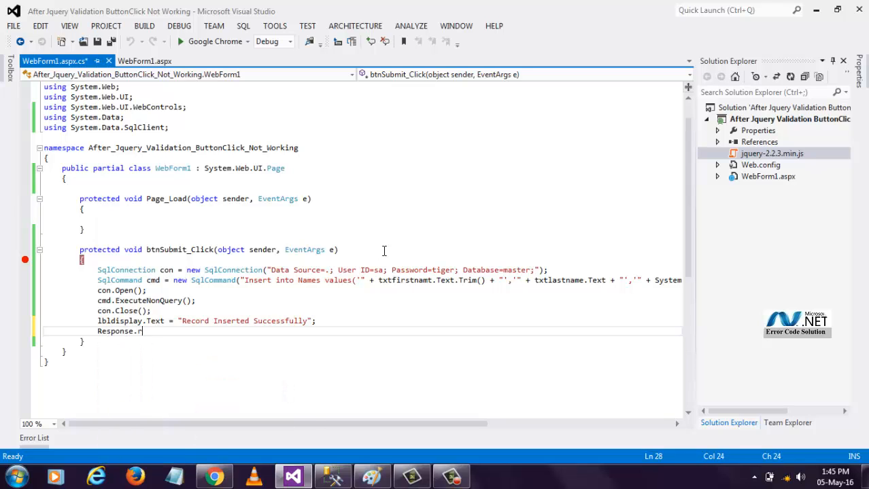
type("edirect(")
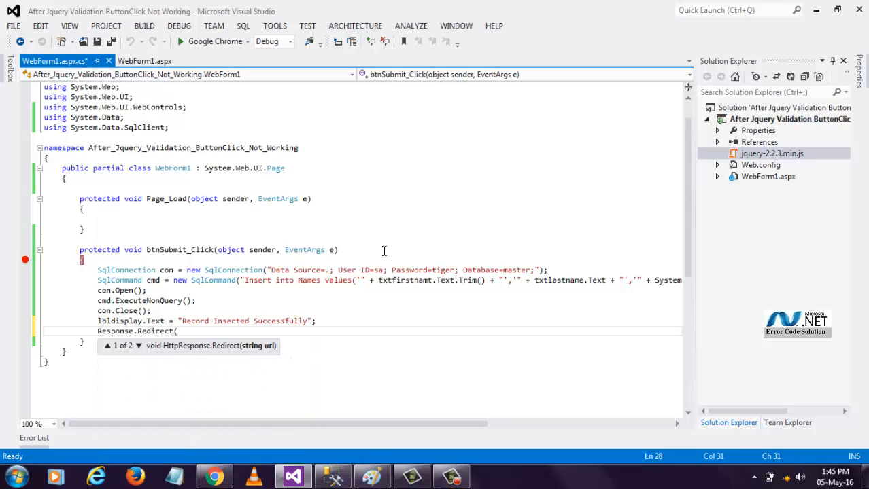
type("Request.Url.")
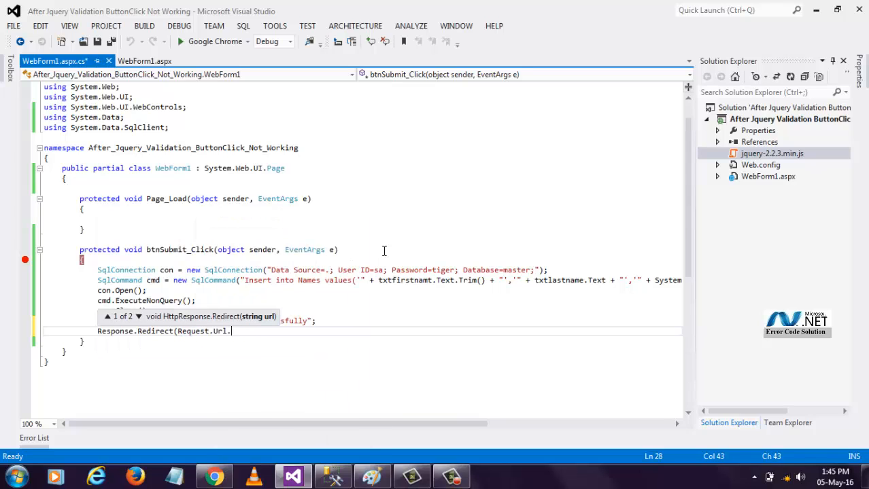
type("AbsoluteUri);")
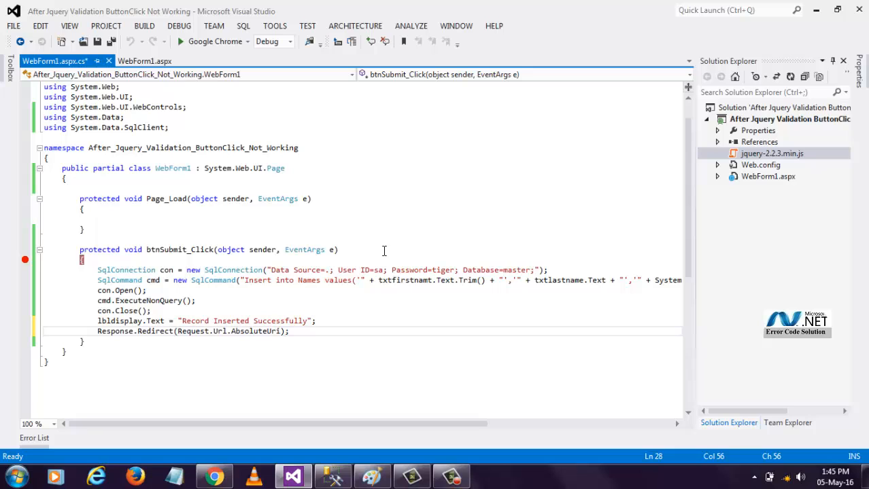
key("ctrl+s")
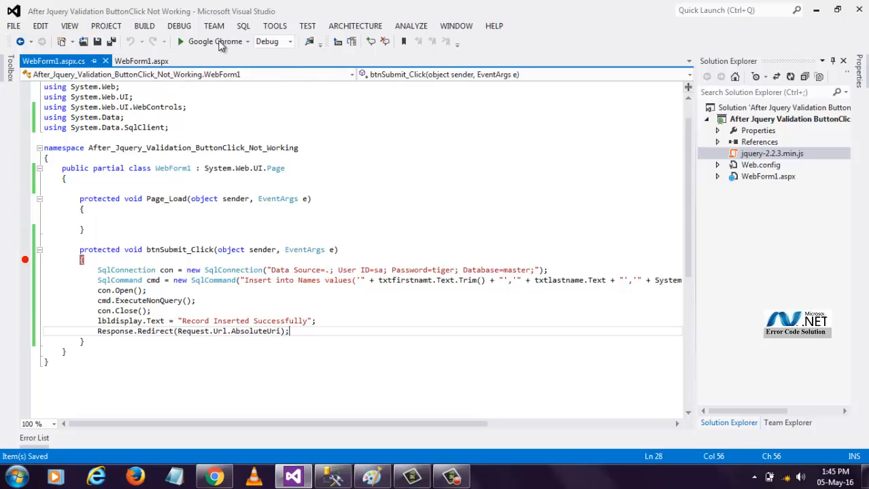
left_click(181, 42)
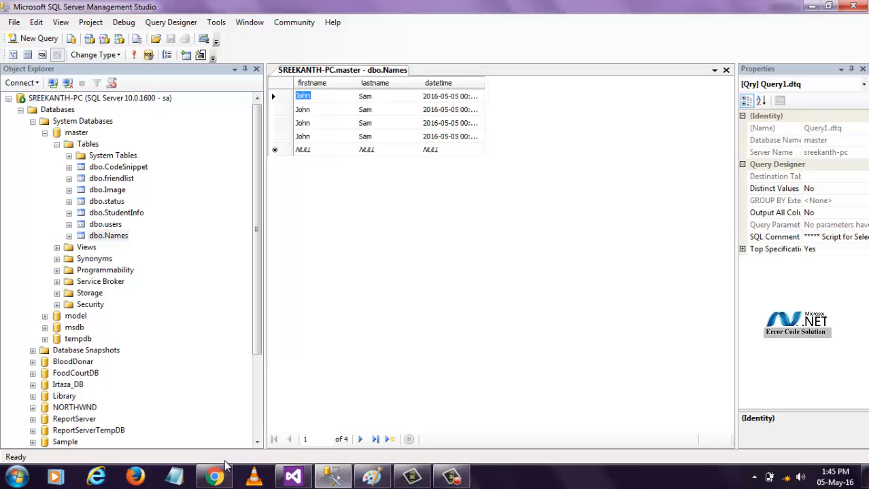
left_click(214, 476)
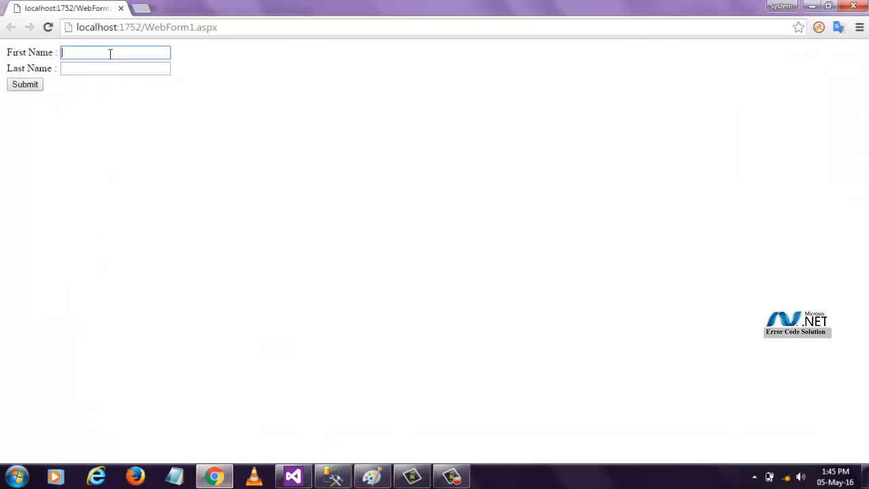
type("Kiran")
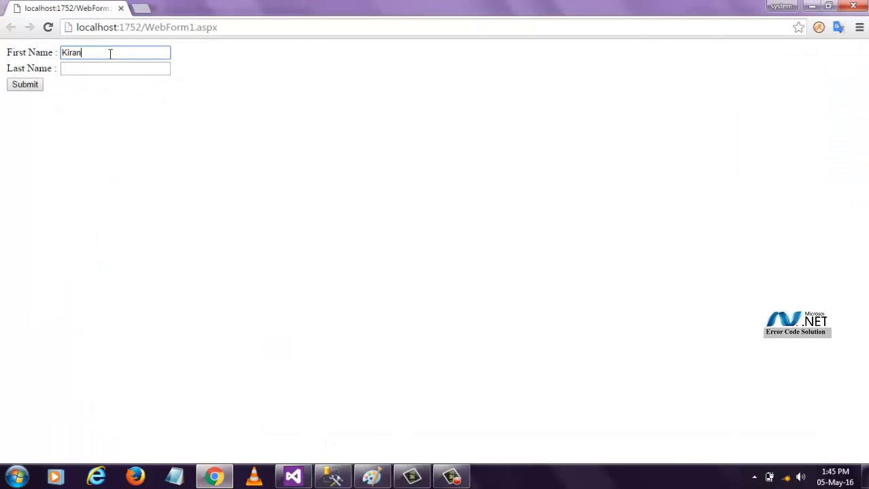
type("Reddy")
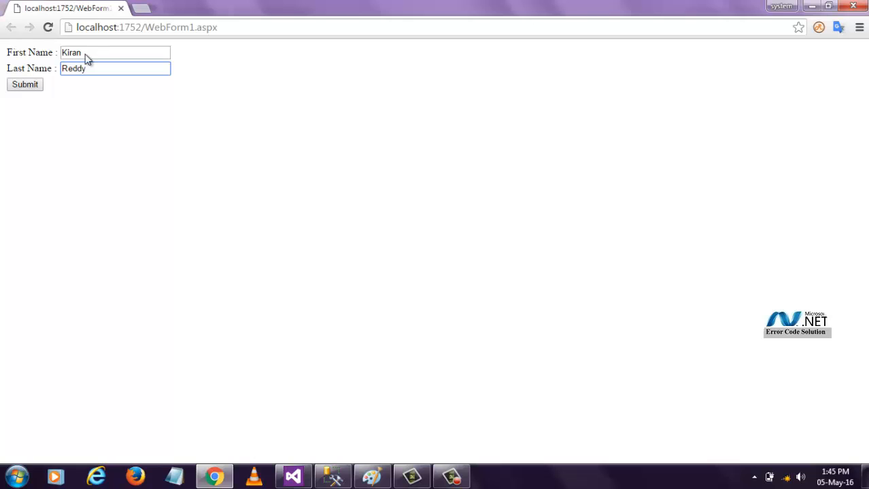
left_click(24, 85)
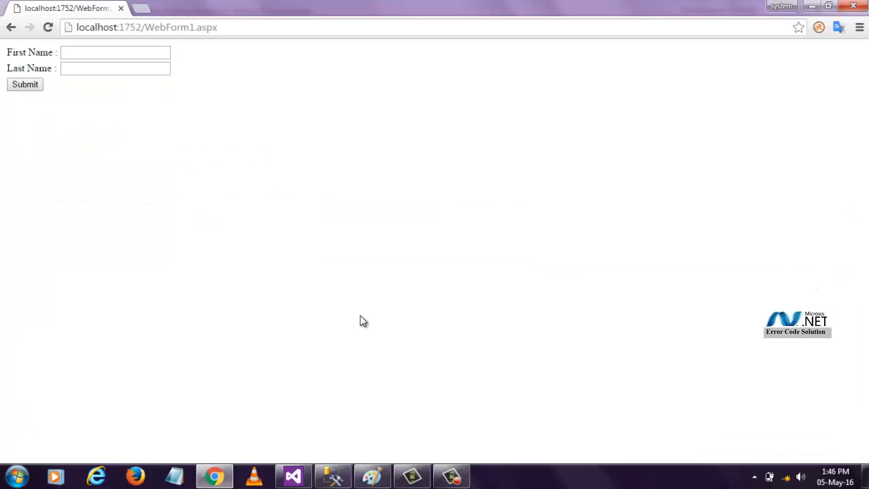
left_click(332, 475)
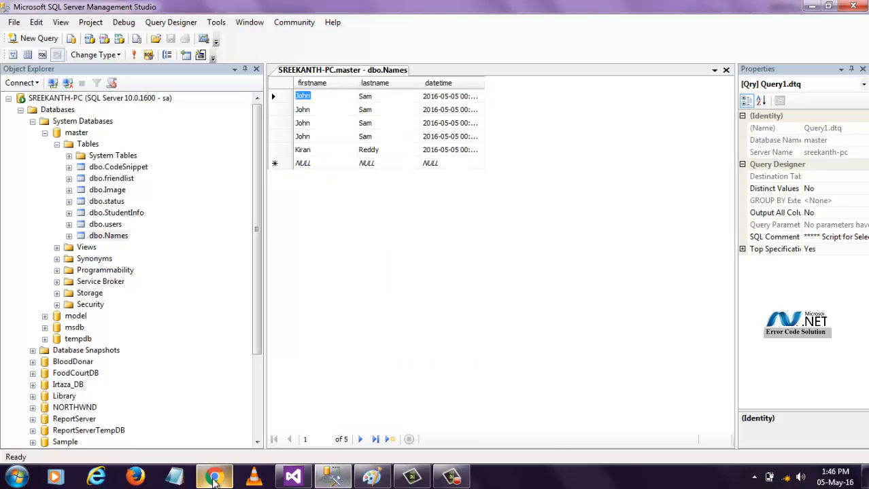
left_click(214, 476)
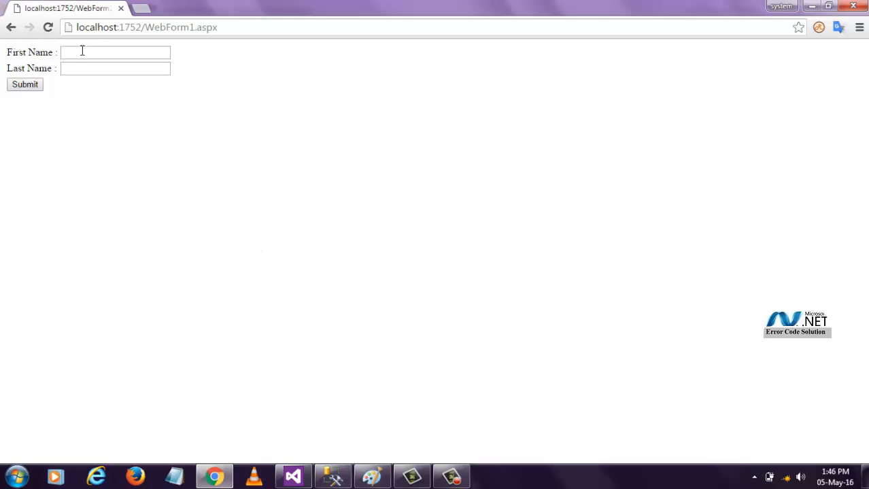
left_click(48, 27)
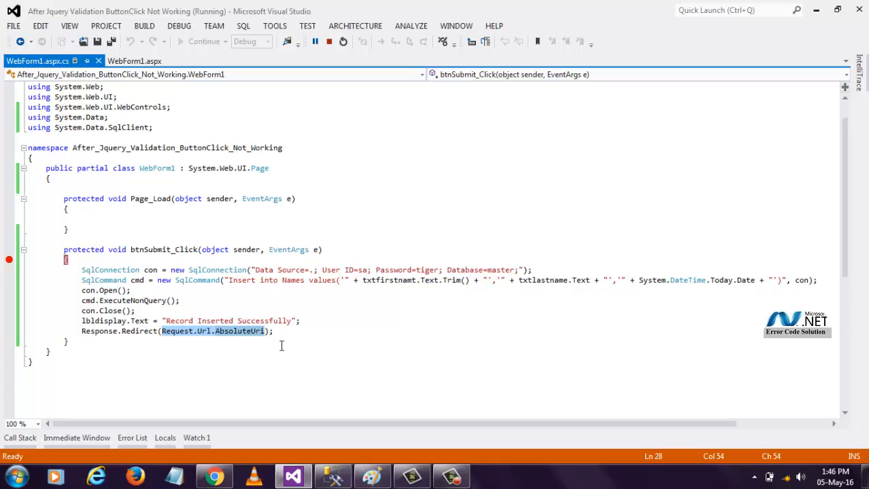
mouse_move(363, 229)
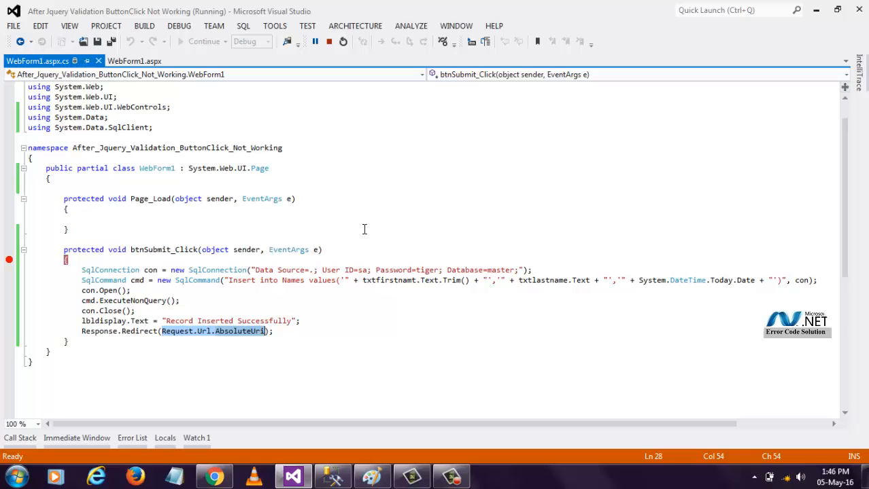
mouse_move(306, 345)
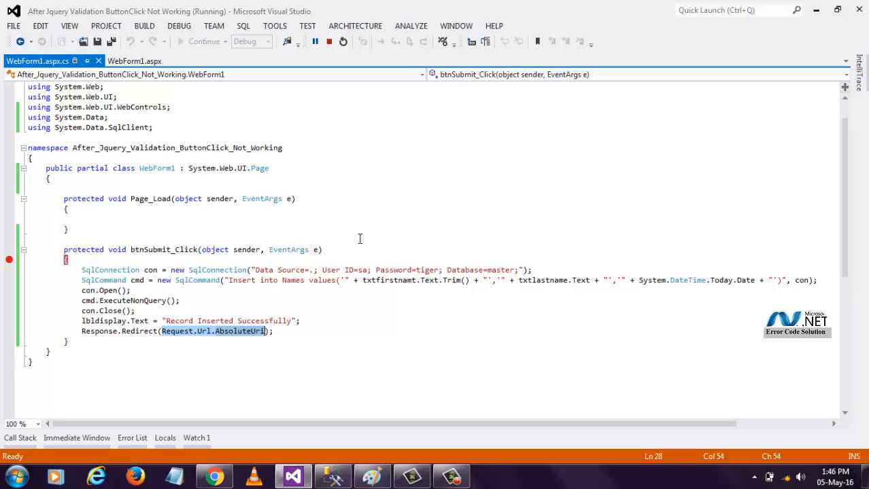
mouse_move(300, 331)
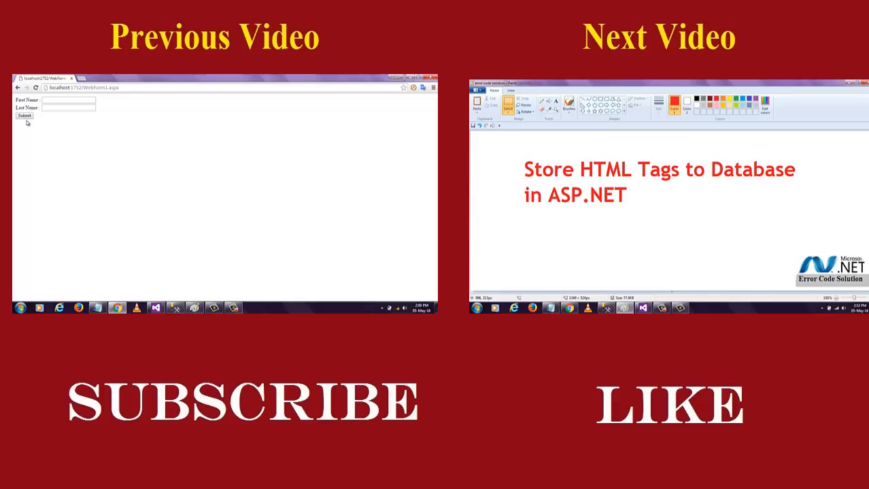
mouse_move(152, 164)
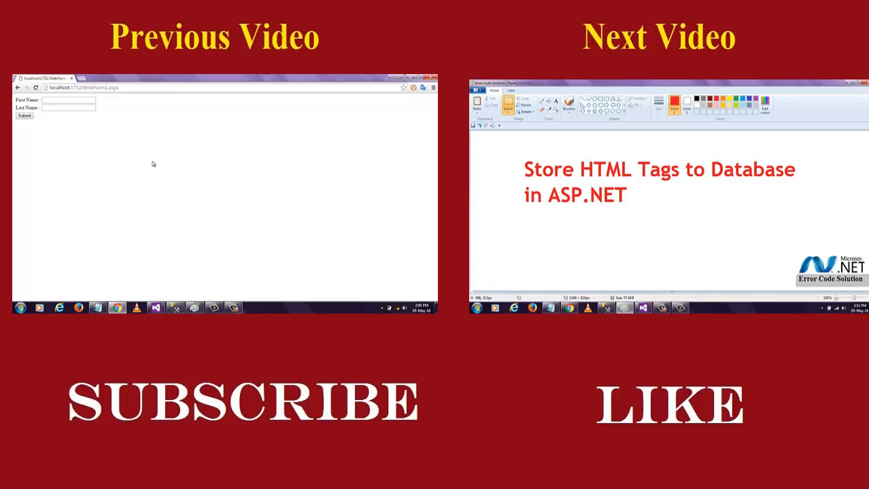
mouse_move(160, 274)
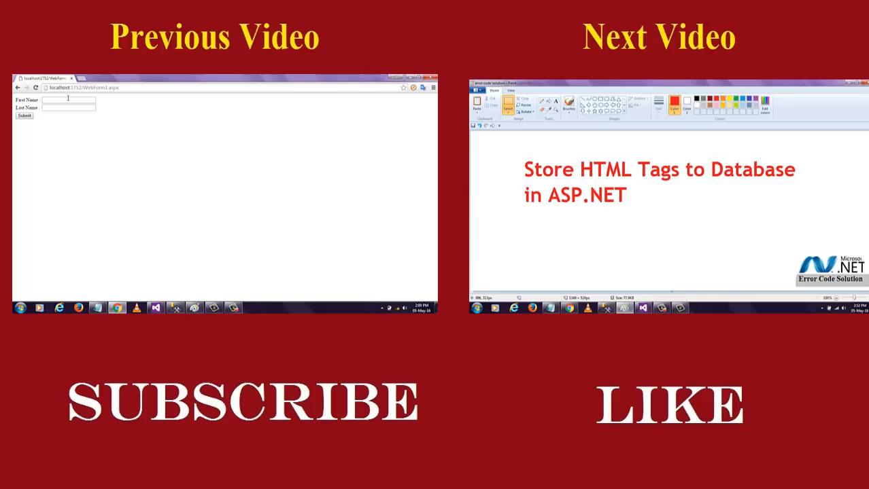
mouse_move(114, 182)
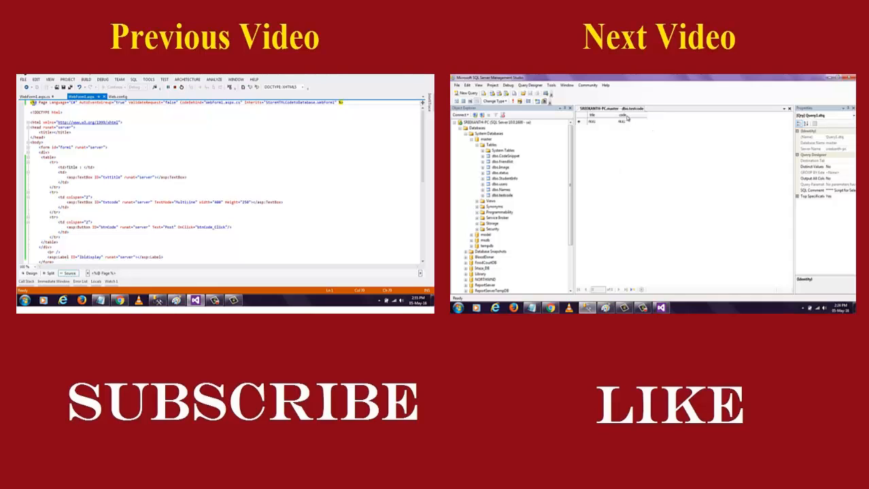
mouse_move(634, 183)
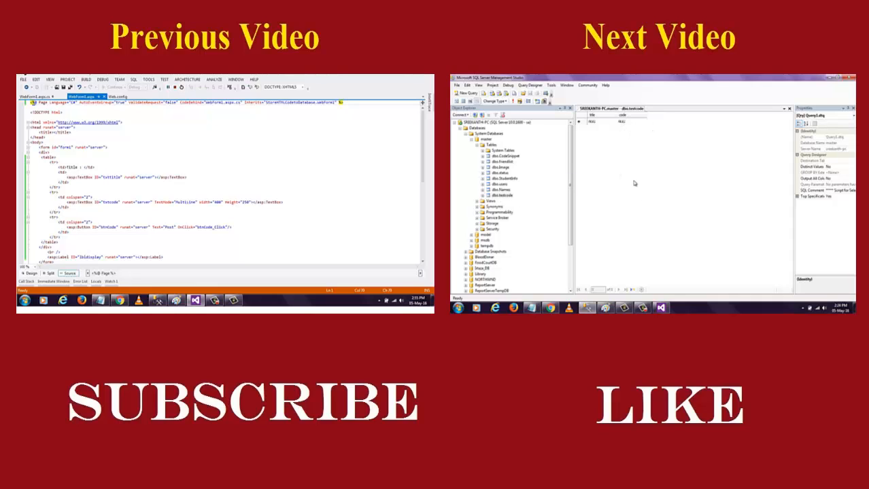
mouse_move(608, 256)
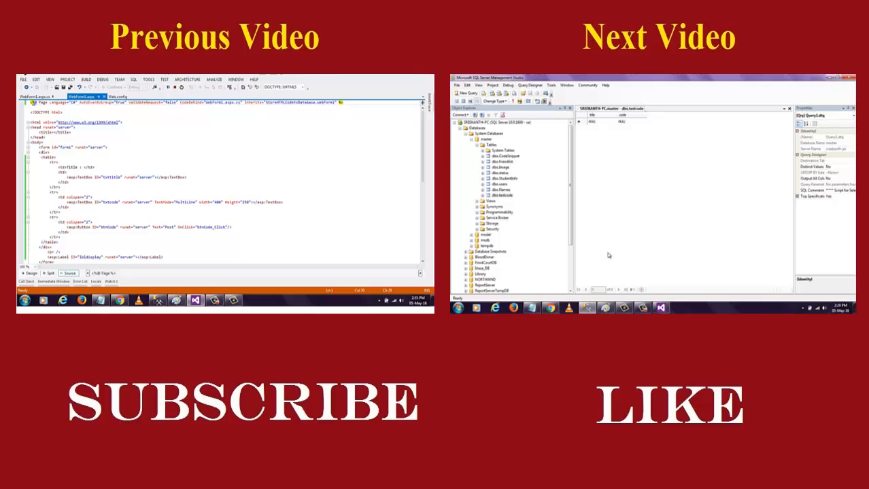